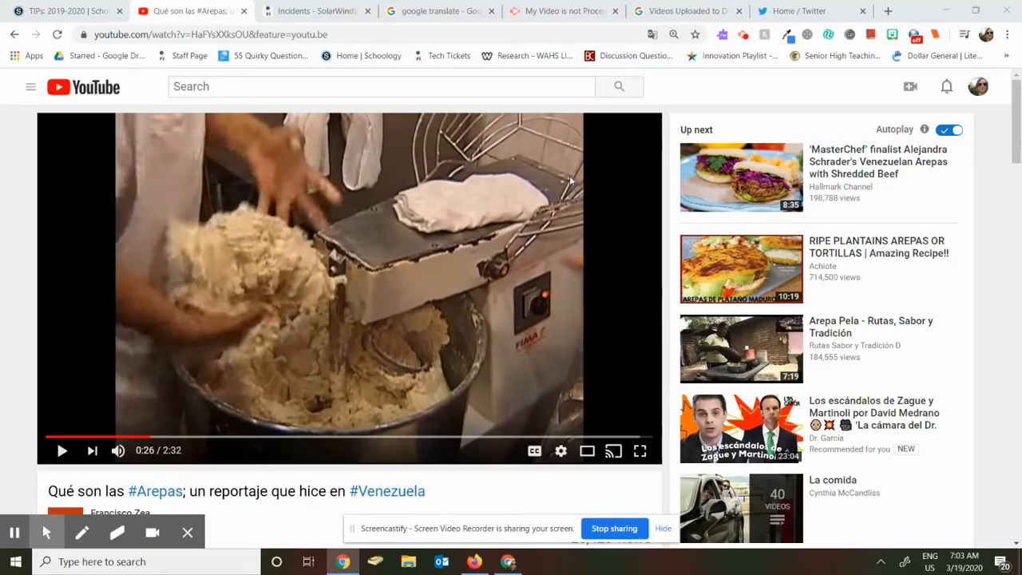
{"action": "mouse_move", "coordinate": [493, 325]}
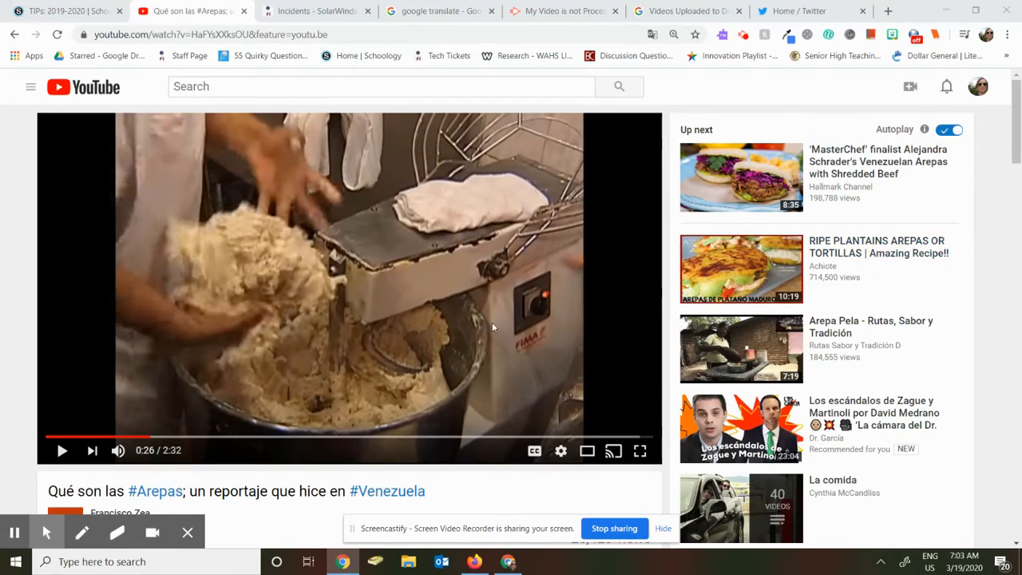
{"action": "mouse_move", "coordinate": [281, 301]}
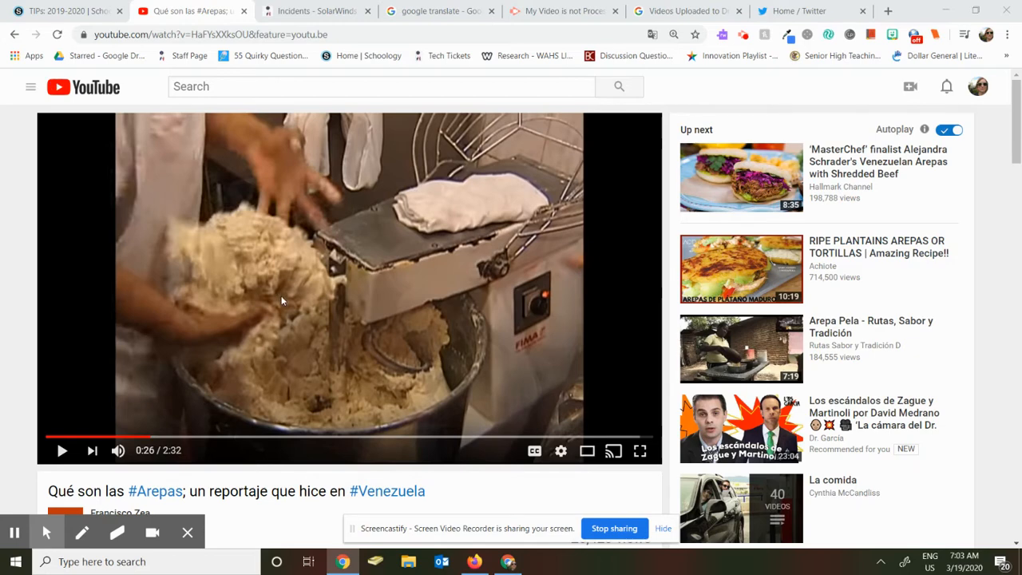
Open YouTube's share panel for the arepas video, showing its youtu.be link
{"action": "left_click", "coordinate": [136, 431]}
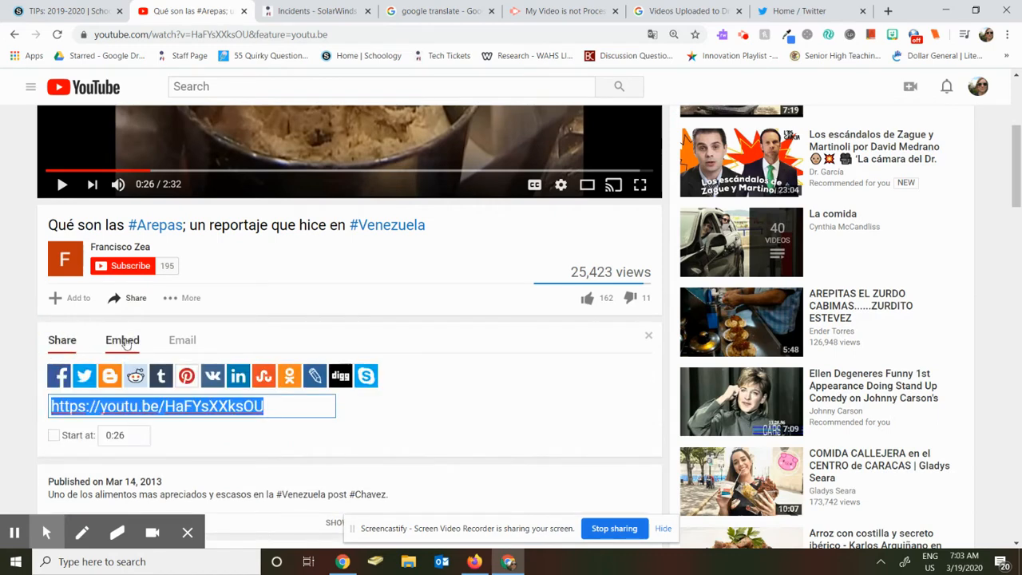
Reveal the arepas video's iframe embed code and copy it
{"action": "left_click", "coordinate": [182, 340]}
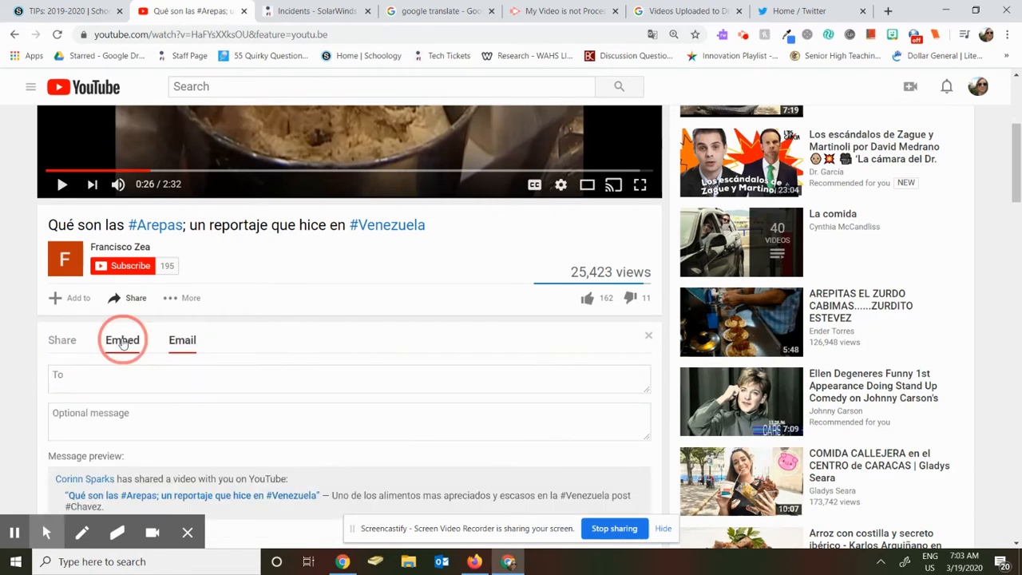
{"action": "left_click", "coordinate": [122, 339]}
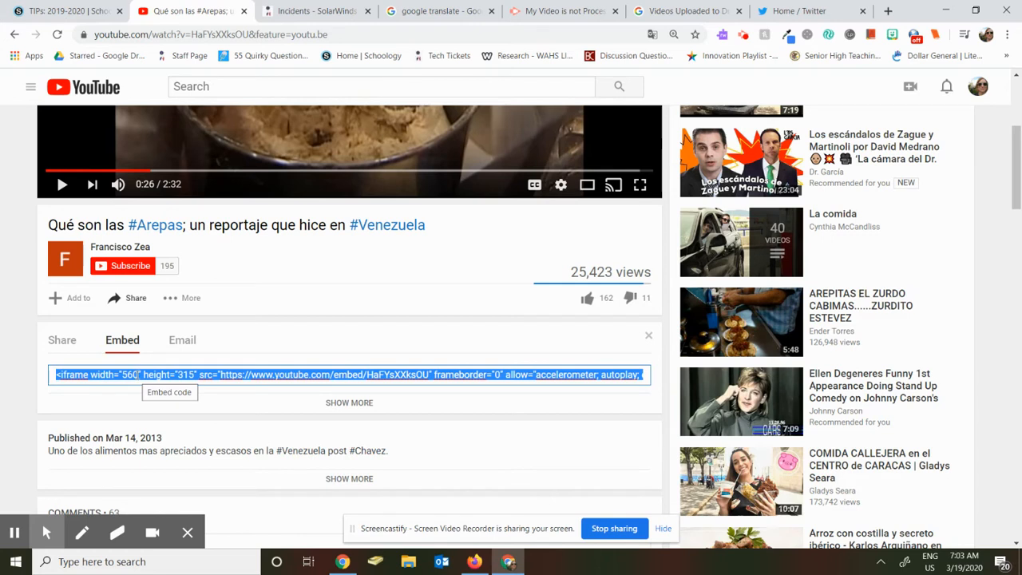
{"action": "right_click", "coordinate": [349, 375]}
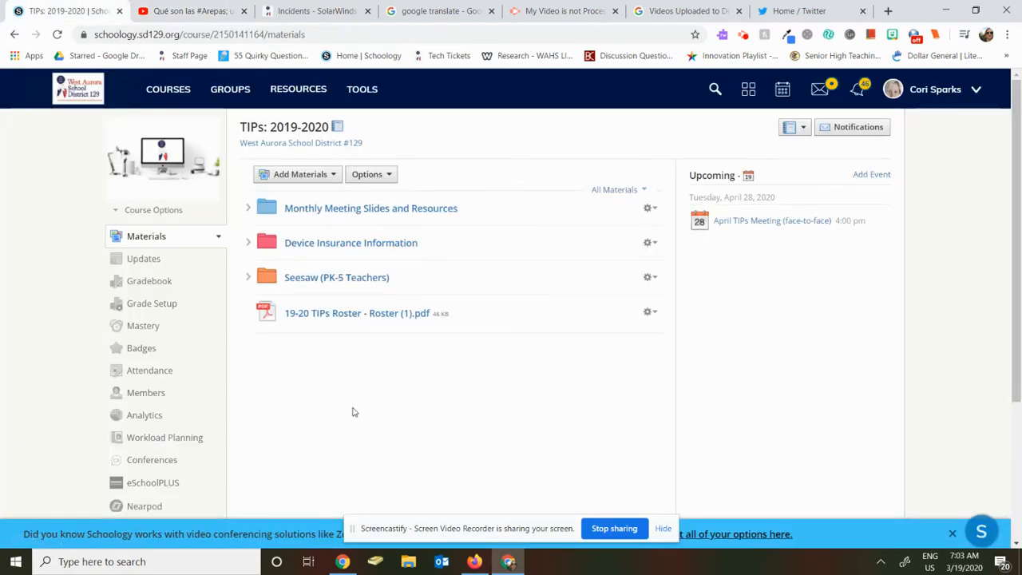
Open Add Materials in the TIPs 2019-2020 course and choose Add File/Link
{"action": "left_click", "coordinate": [301, 174]}
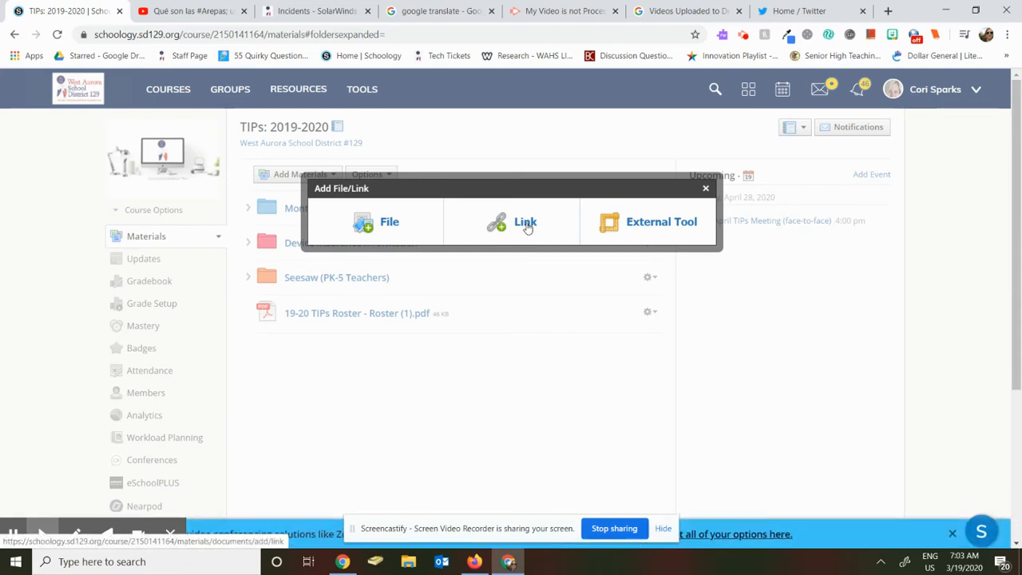
Add a link item titled 'Video' from the embed code, then play it inline
{"action": "left_click", "coordinate": [525, 221]}
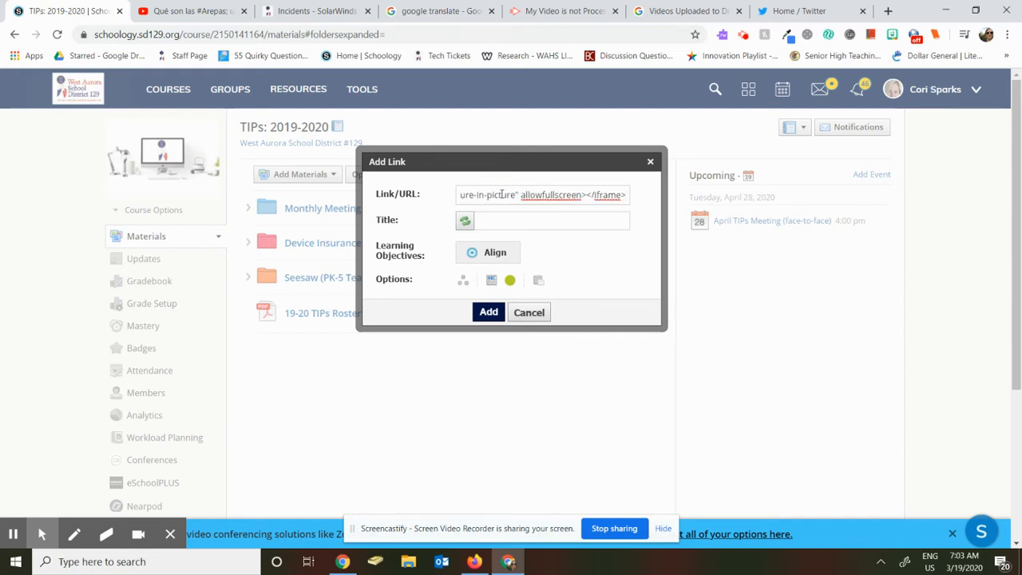
{"action": "left_click", "coordinate": [543, 221]}
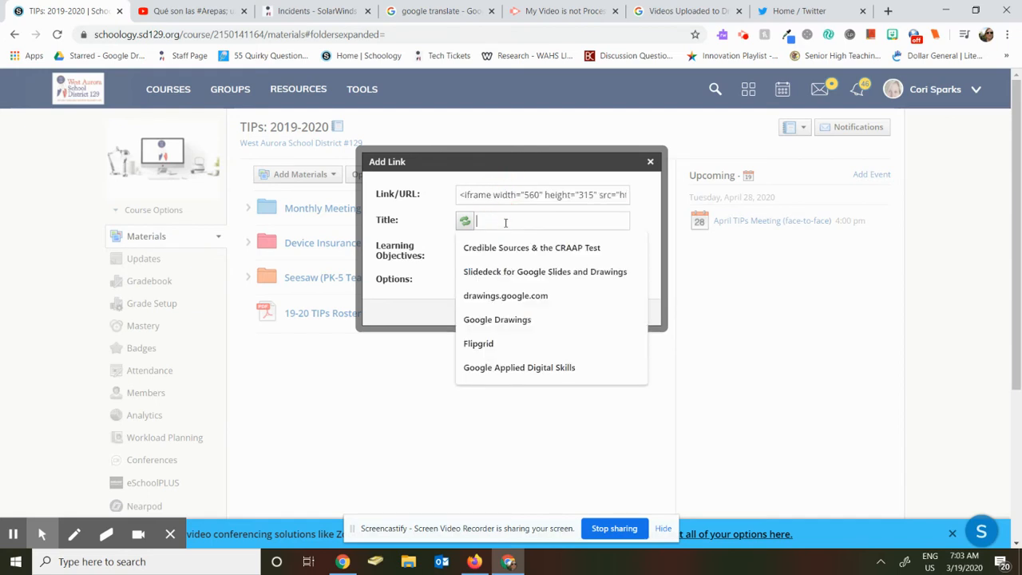
{"action": "type", "text": "Video"}
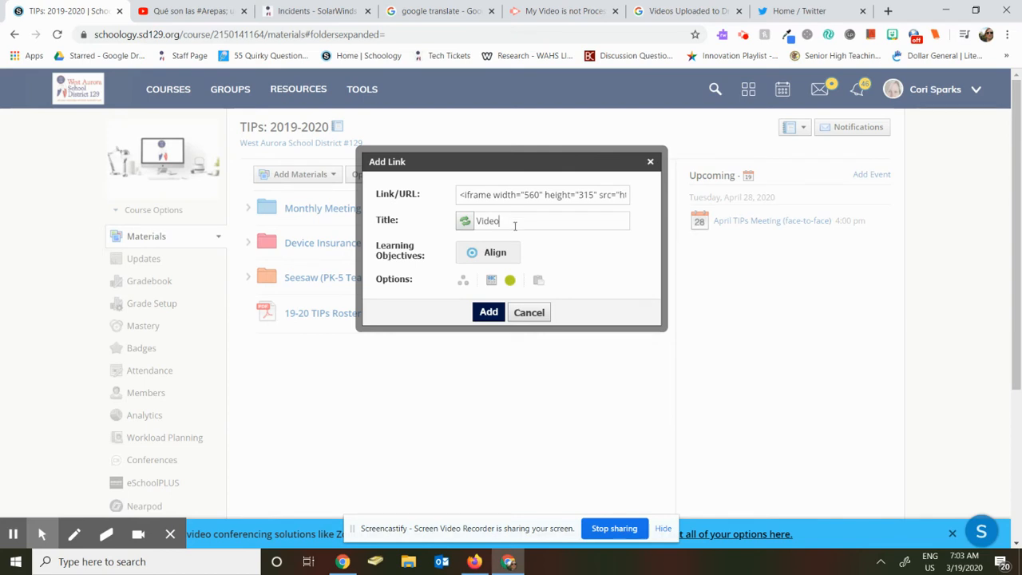
{"action": "left_click", "coordinate": [488, 312]}
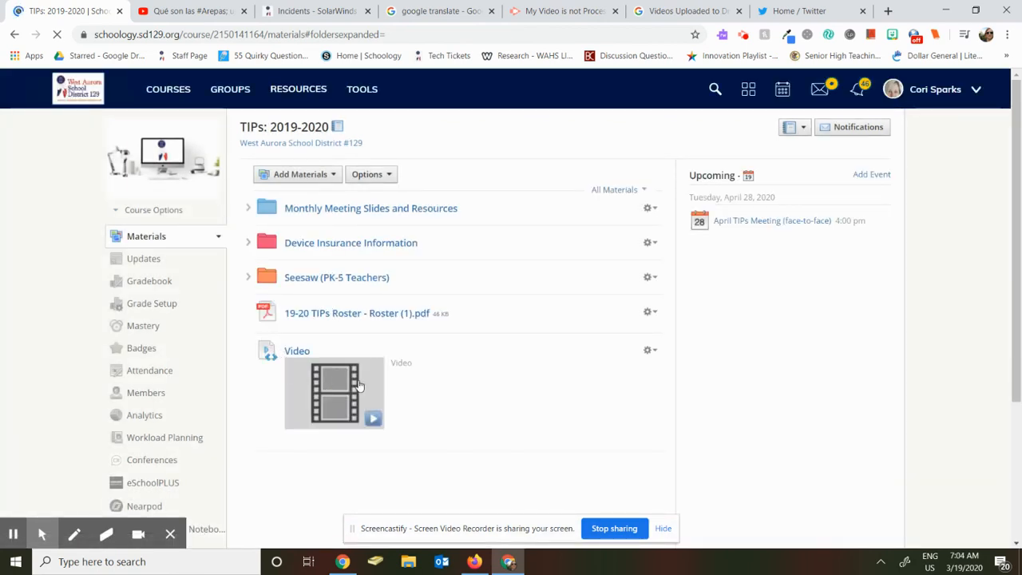
{"action": "left_click", "coordinate": [373, 417]}
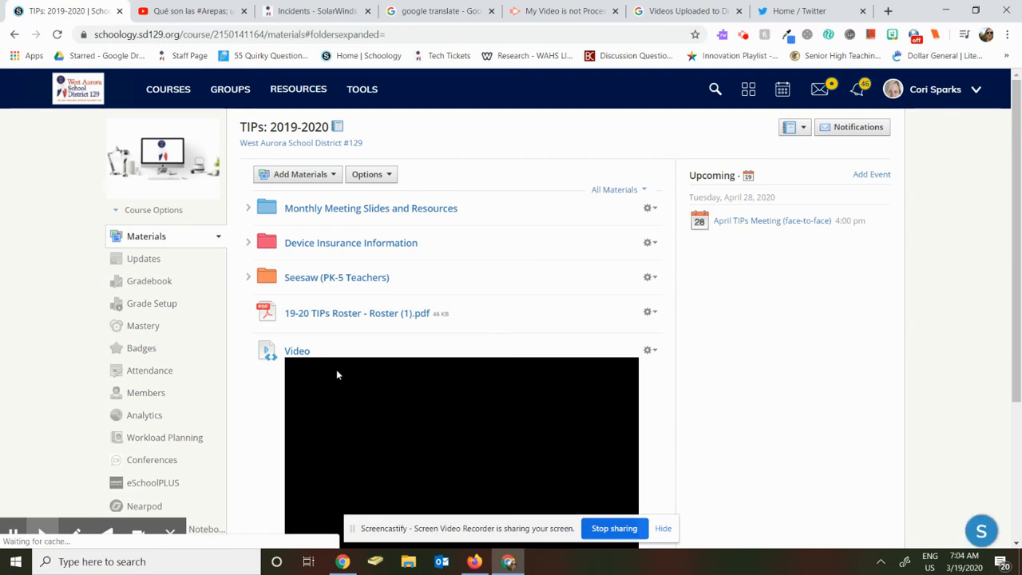
{"action": "scroll", "scroll_direction": "down", "scroll_amount": 3}
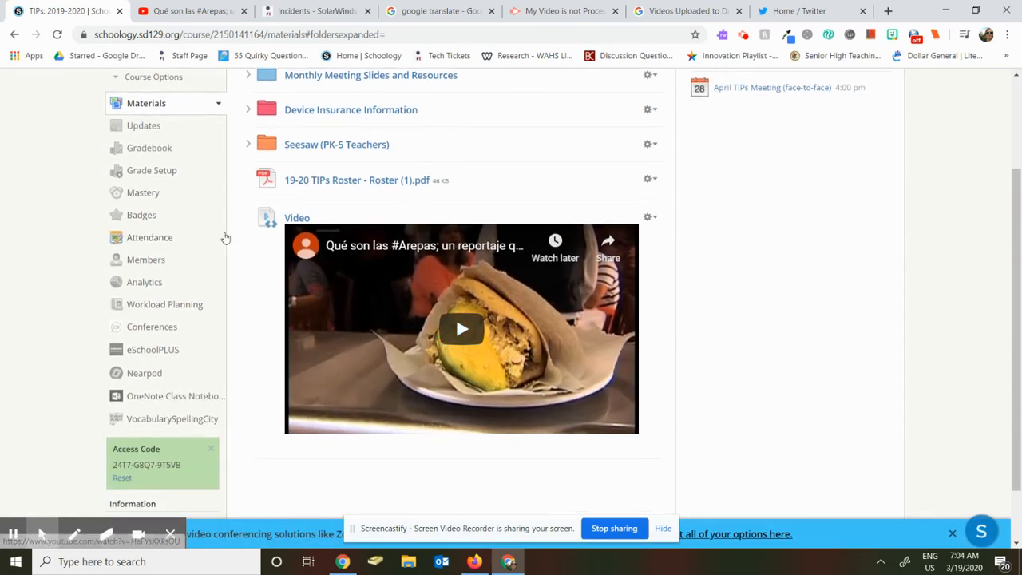